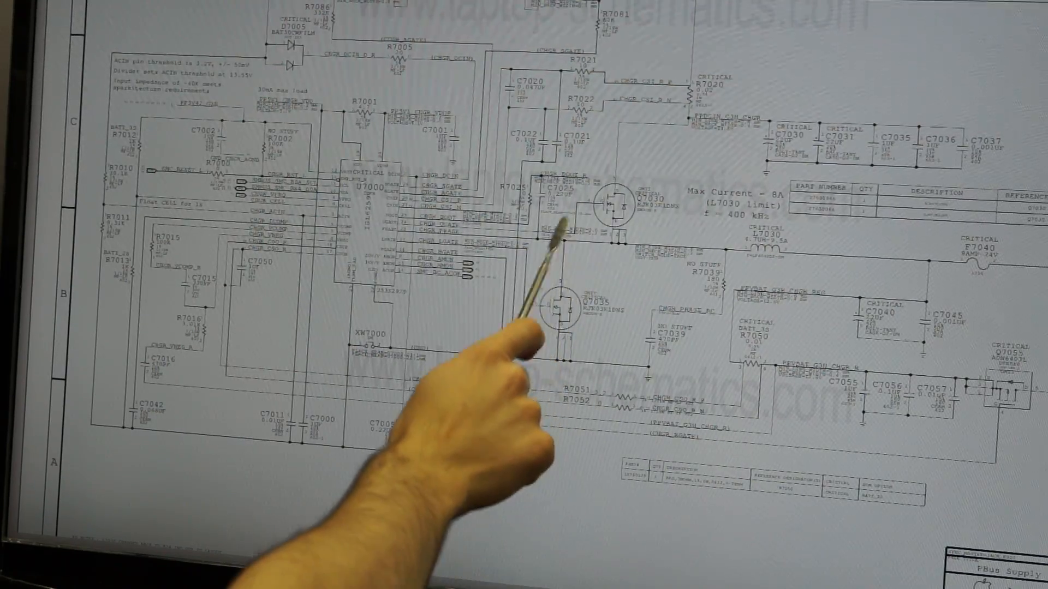
pyautogui.moveTo(575, 207)
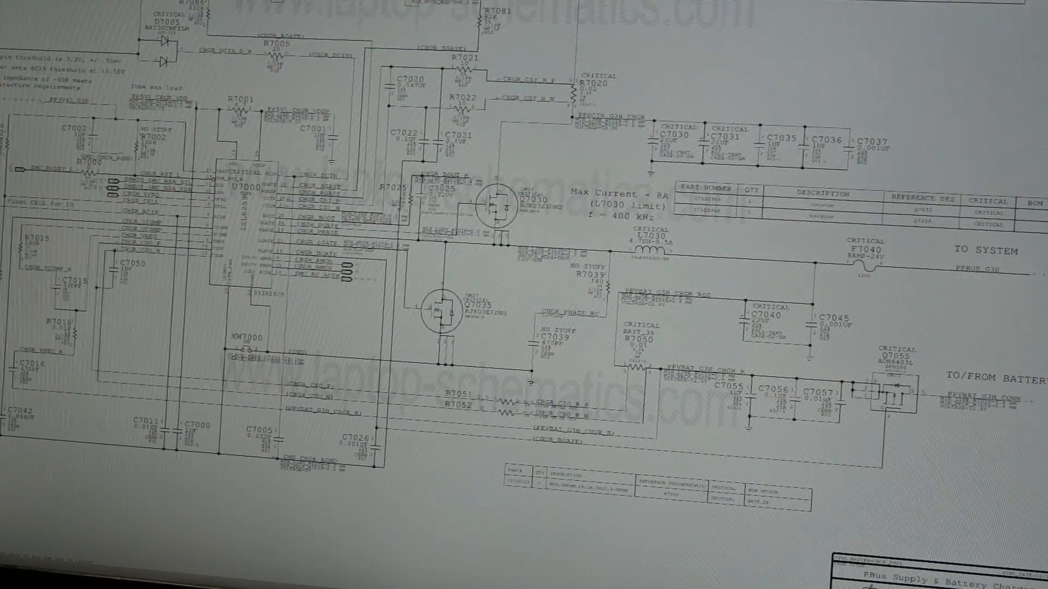
pyautogui.scroll(-3)
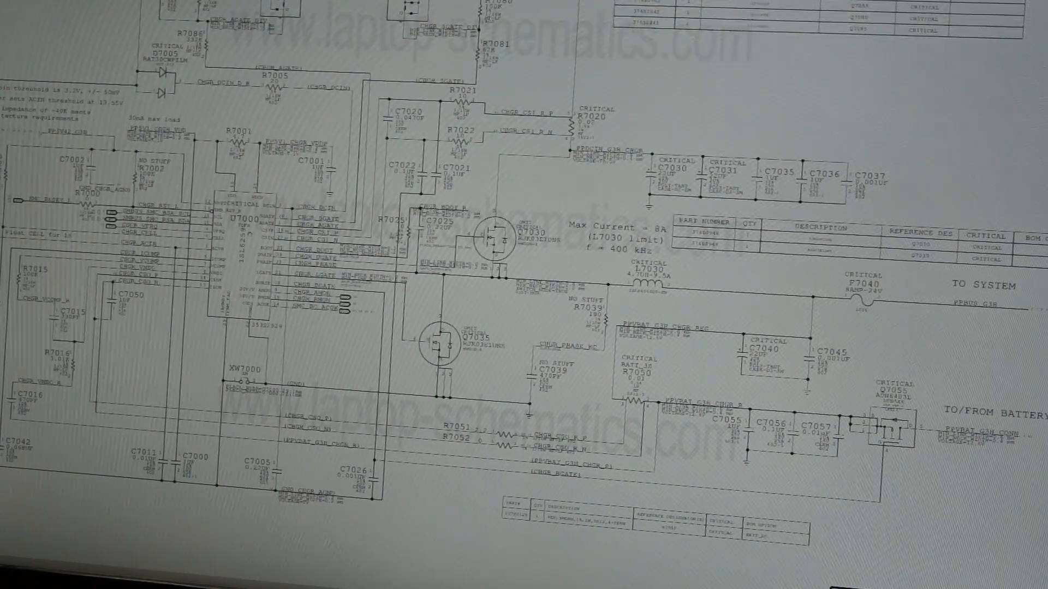
pyautogui.moveTo(227, 314)
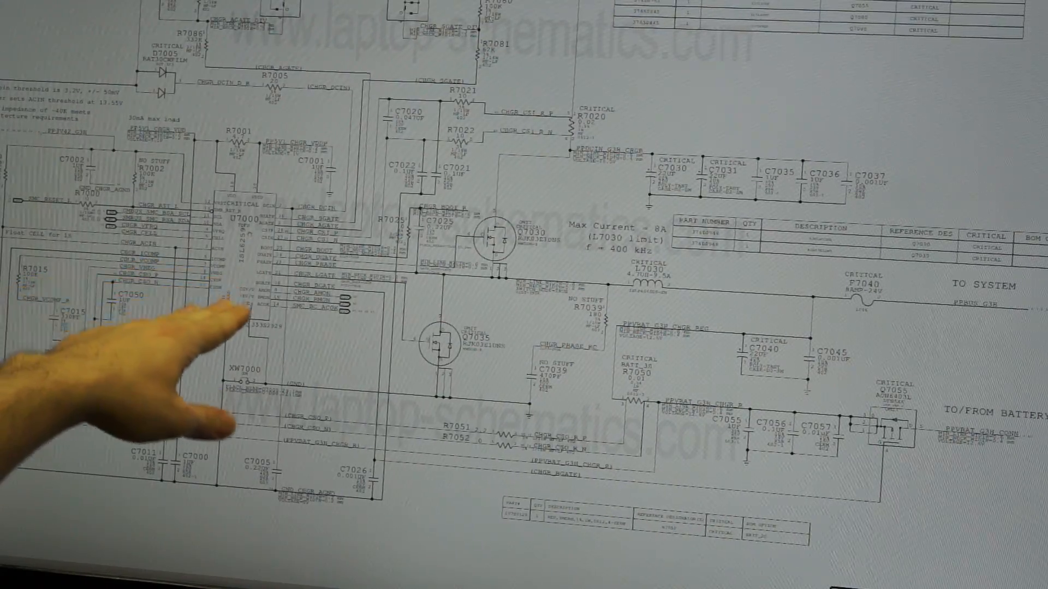